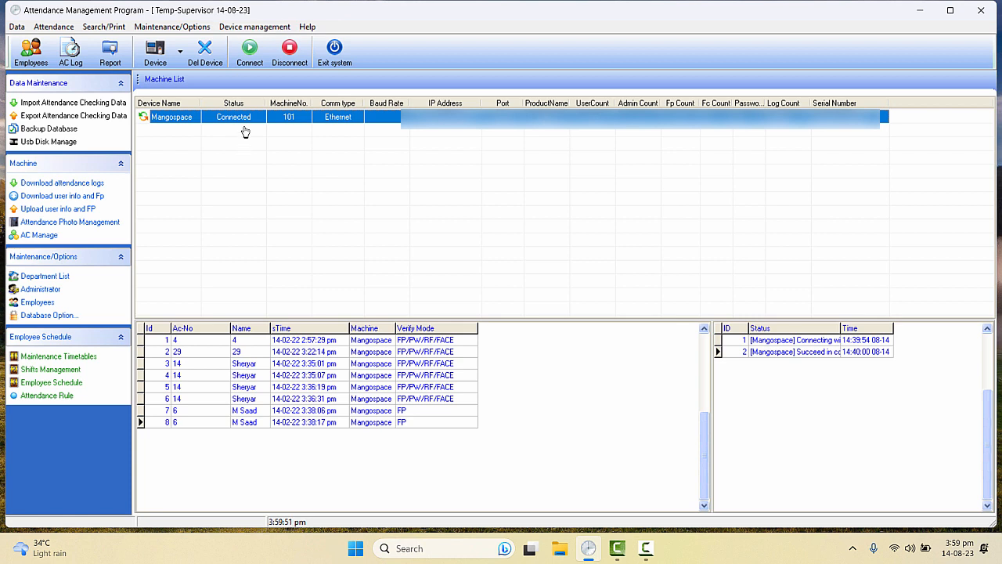
mouse_move(459, 153)
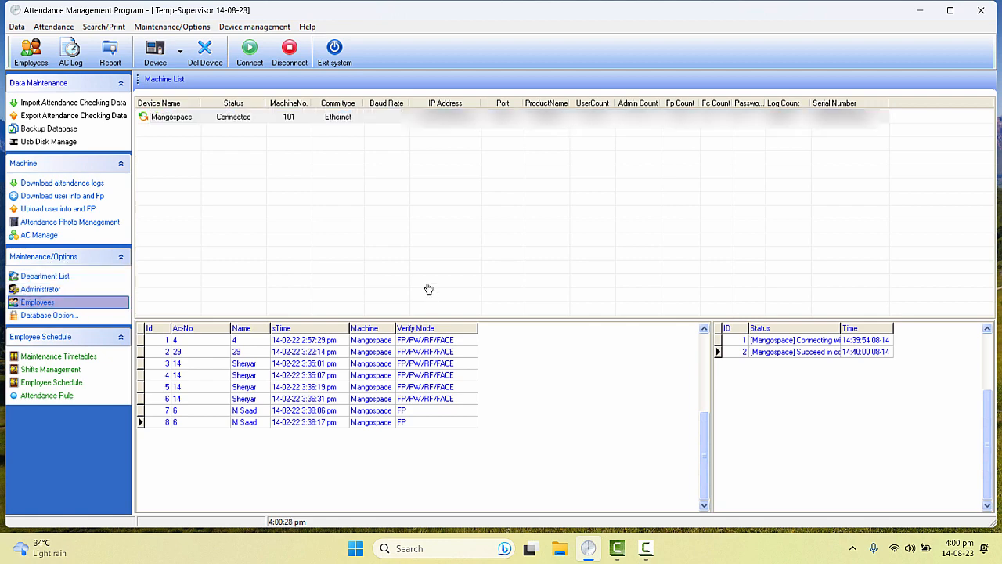
Remove employee 118 from the local employee database, confirming the resign prompt.
left_click(37, 302)
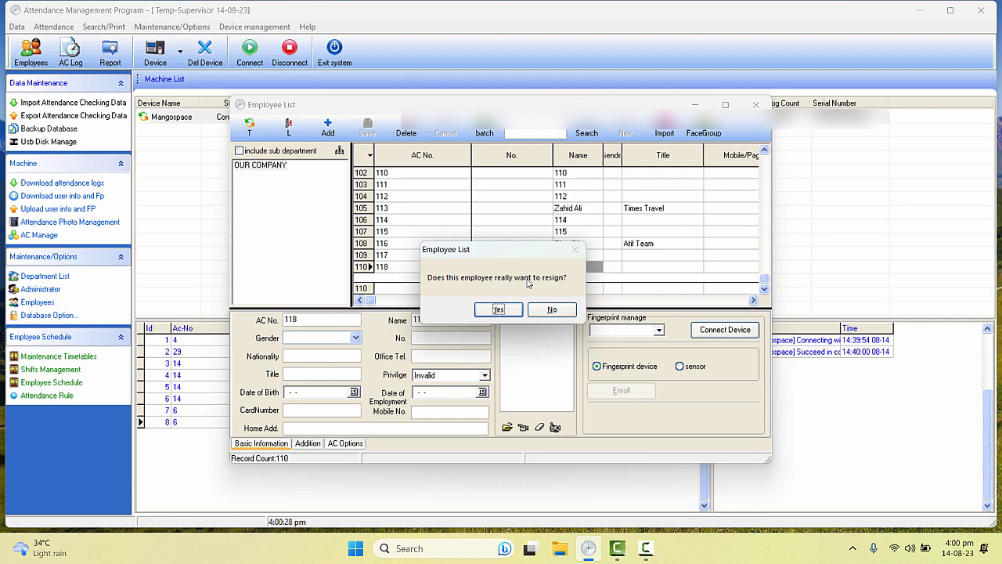
left_click(498, 310)
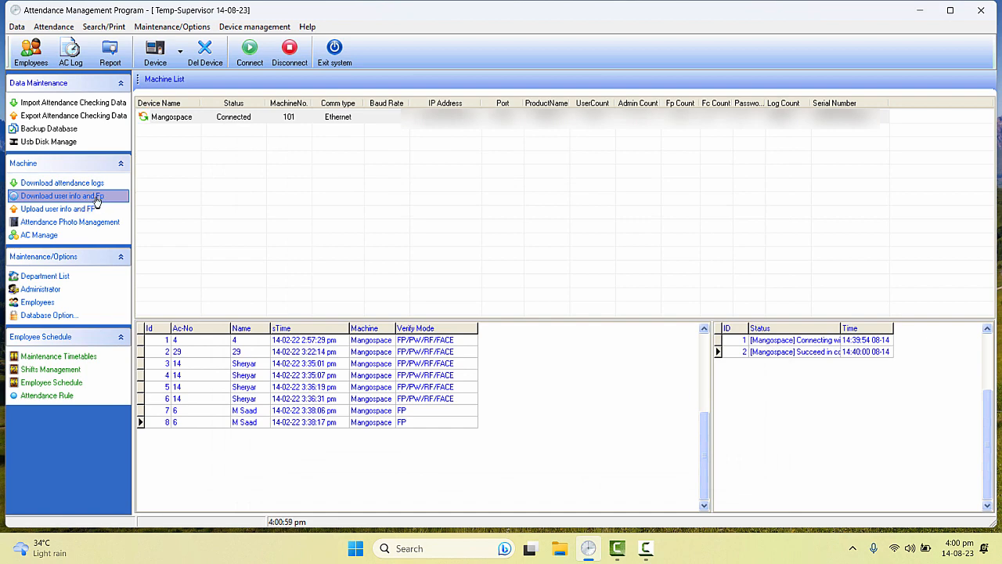
Browse the users stored on the Mangospace device, showing 118 as missing locally.
left_click(61, 195)
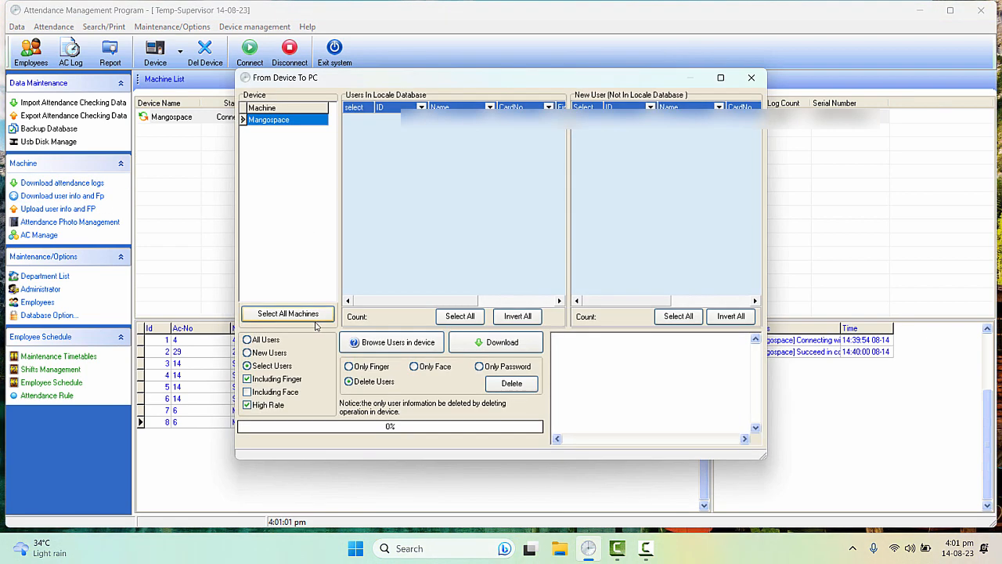
left_click(269, 119)
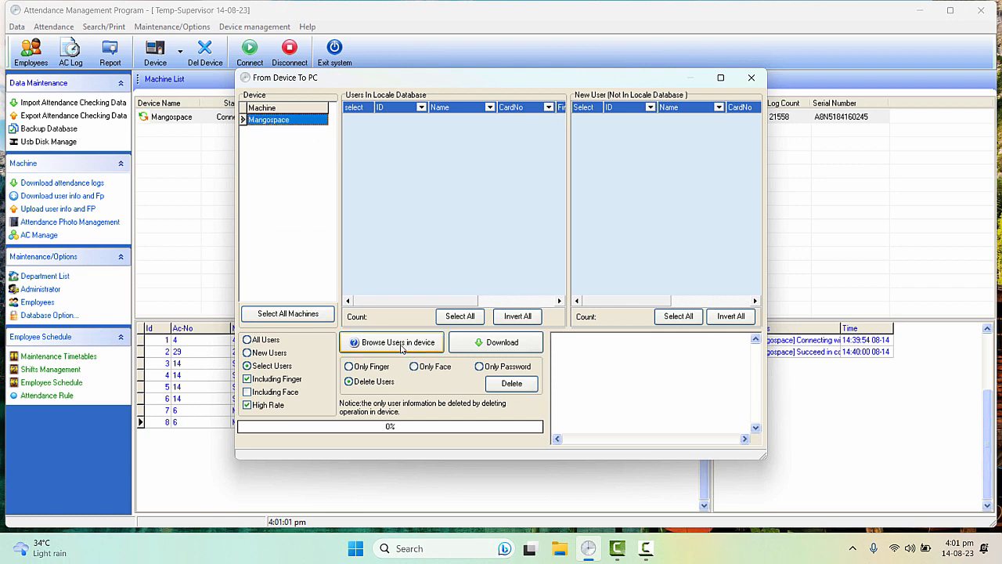
left_click(392, 341)
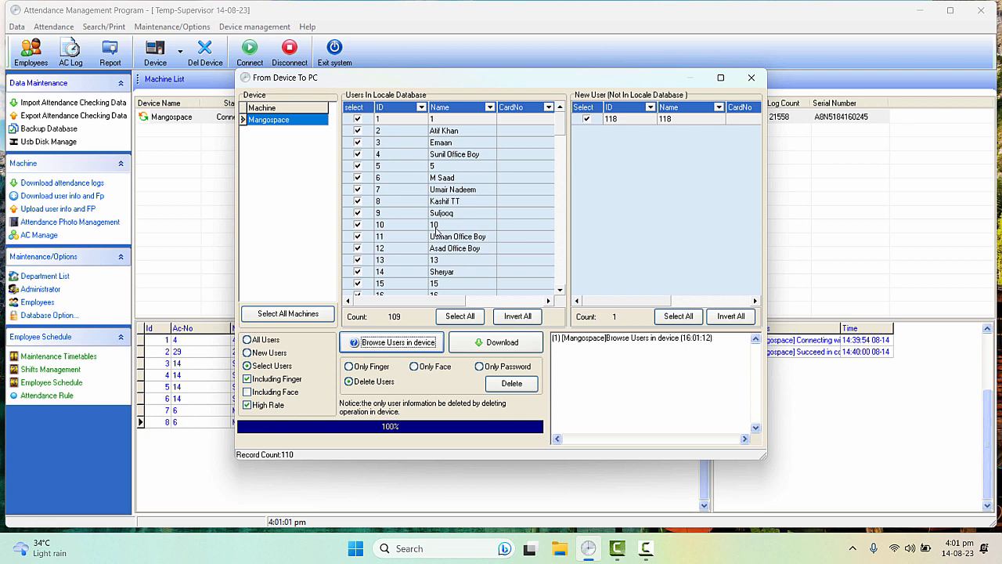
mouse_move(592, 143)
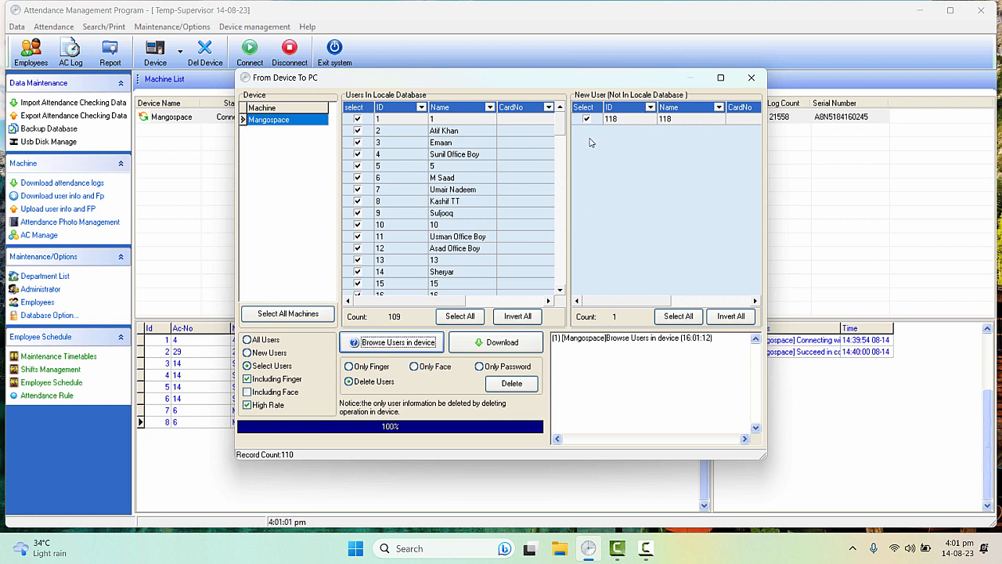
mouse_move(687, 123)
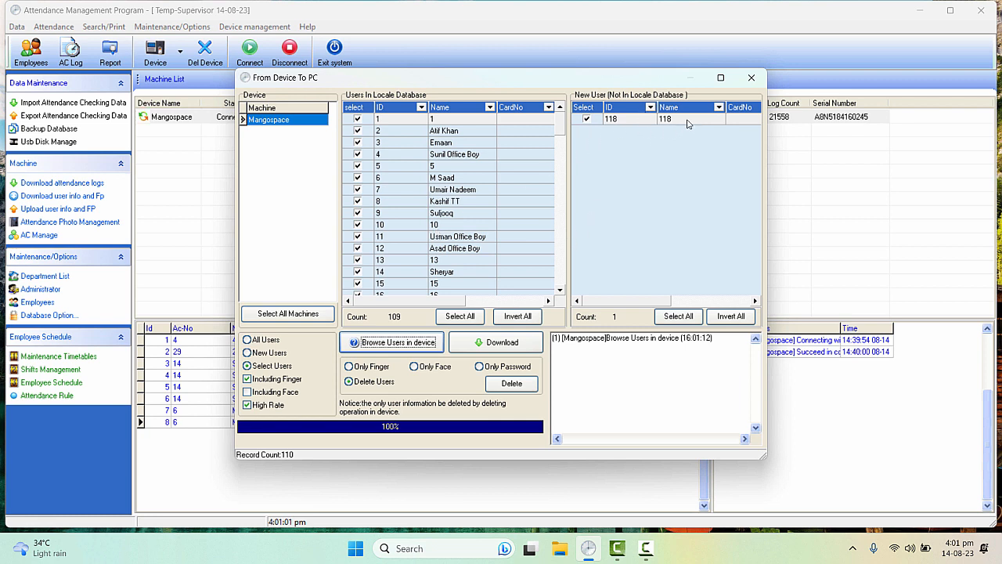
left_click(381, 107)
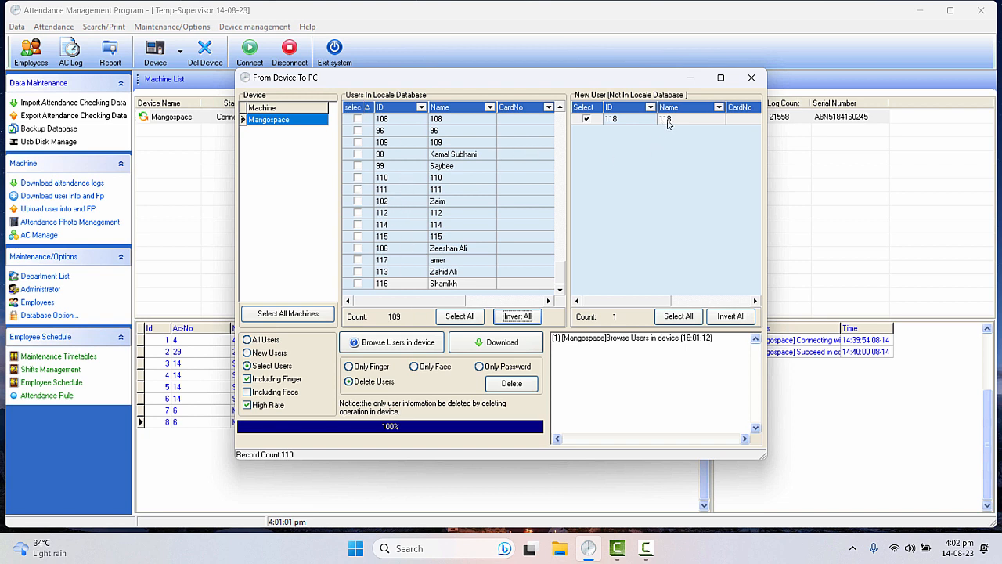
mouse_move(384, 118)
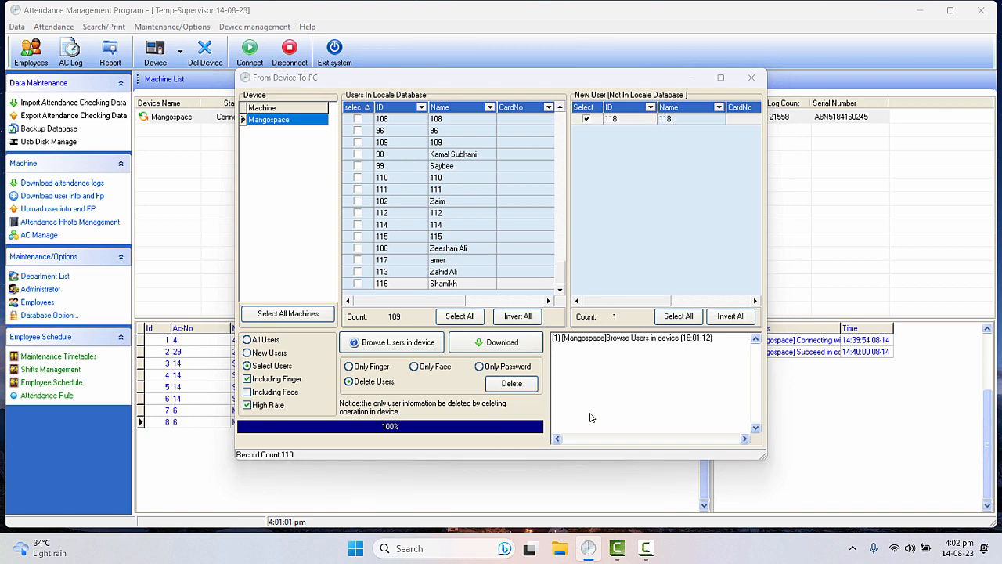
Delete user 118 from the biometric device and return to the machine list.
left_click(511, 382)
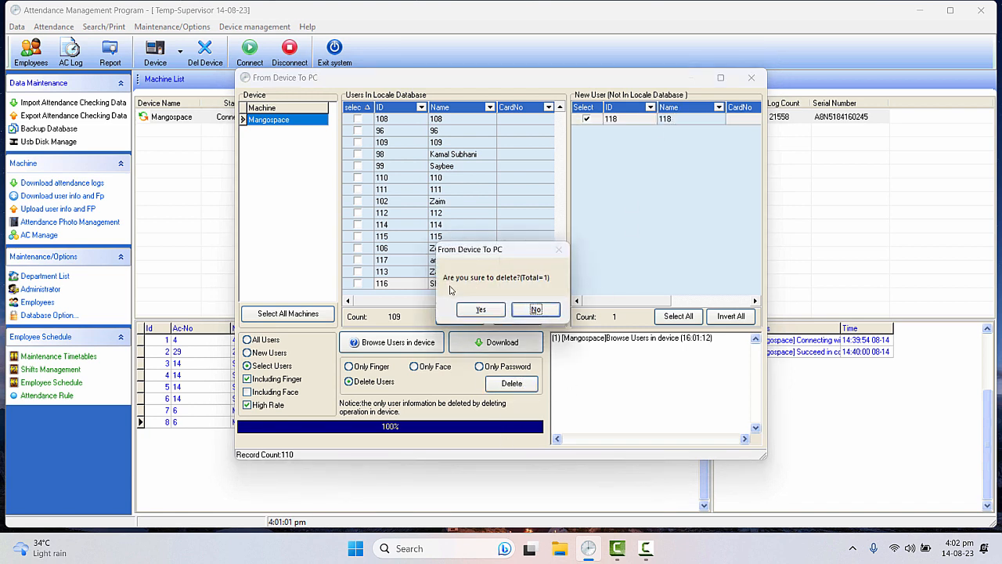
mouse_move(558, 280)
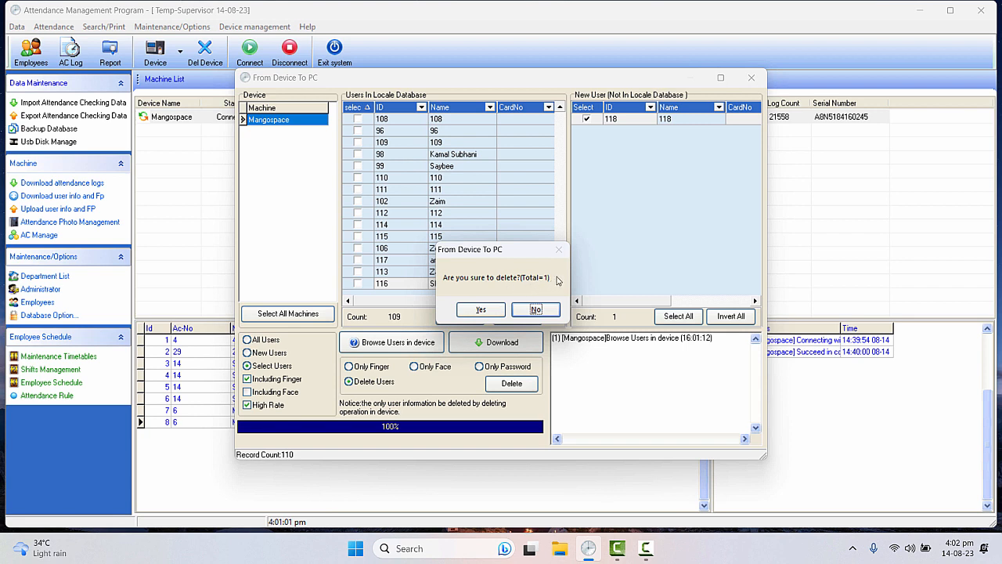
mouse_move(551, 286)
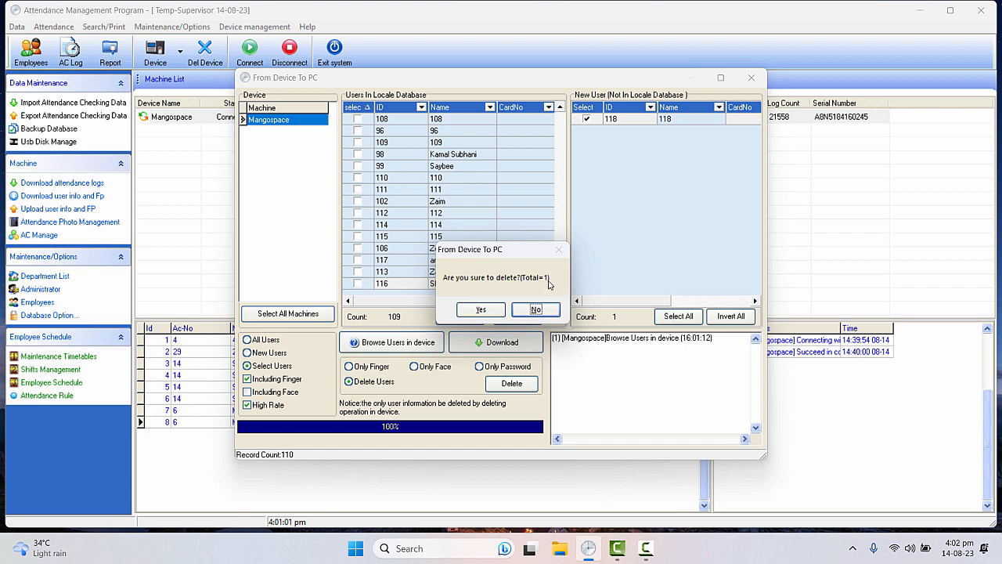
mouse_move(538, 285)
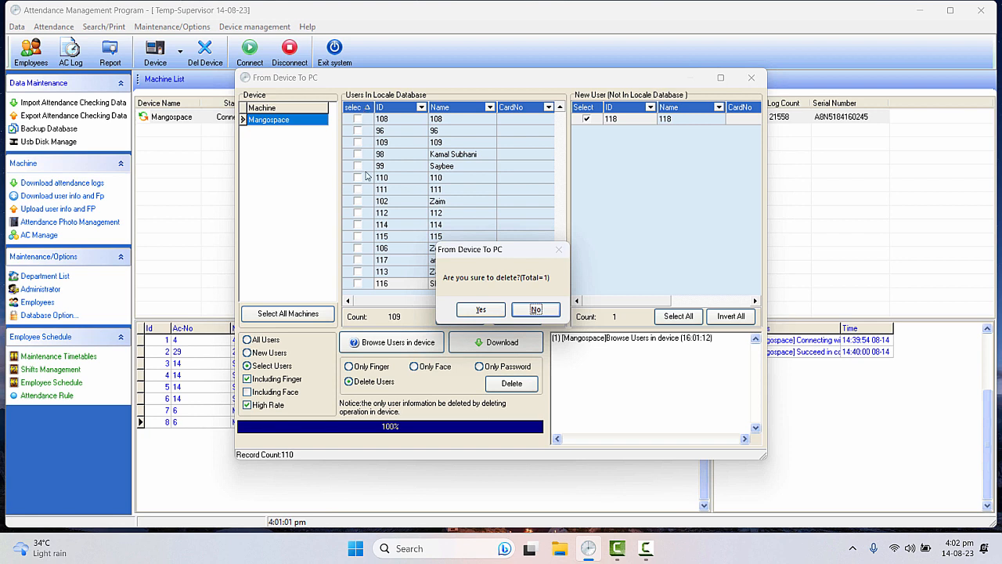
mouse_move(583, 179)
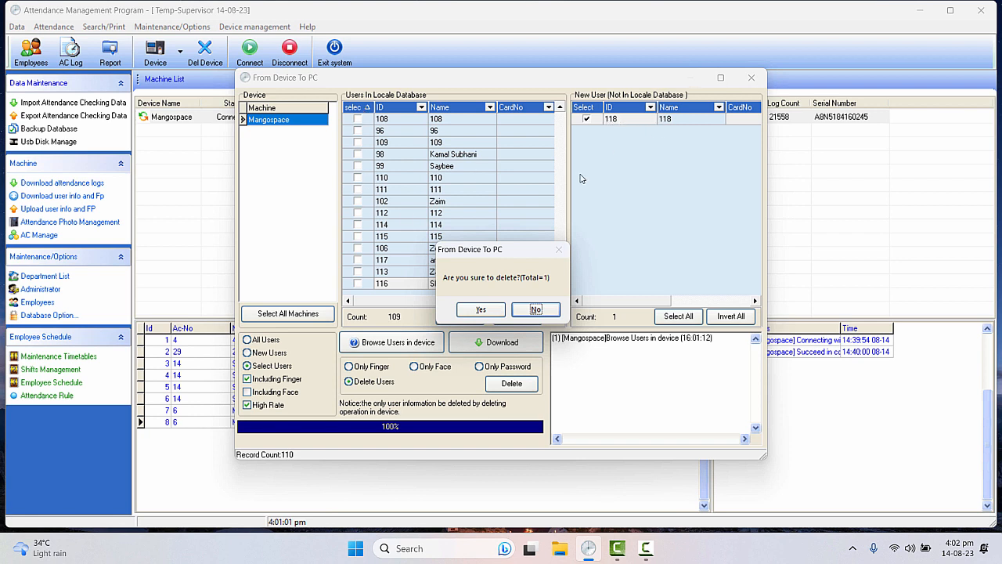
left_click(535, 310)
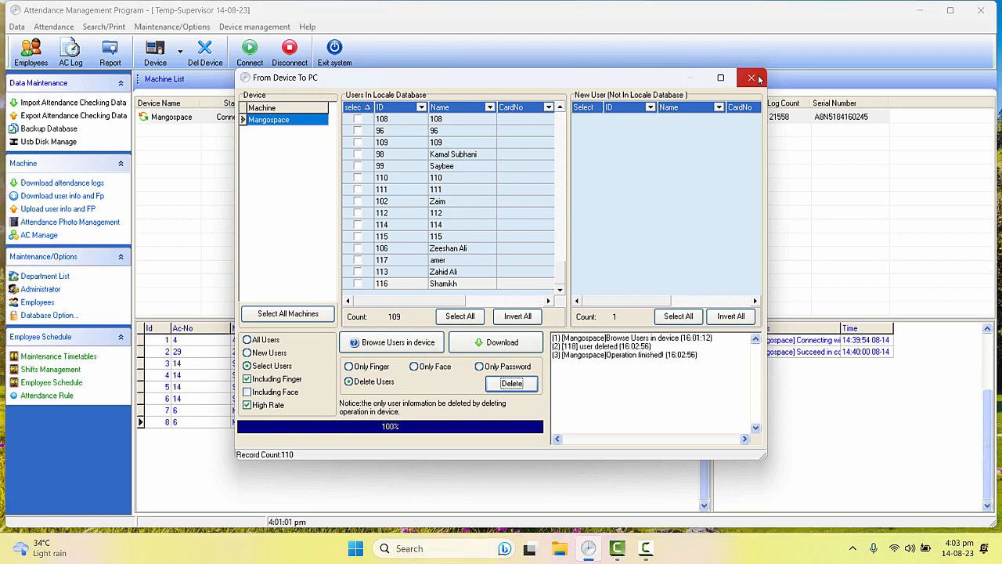
left_click(750, 79)
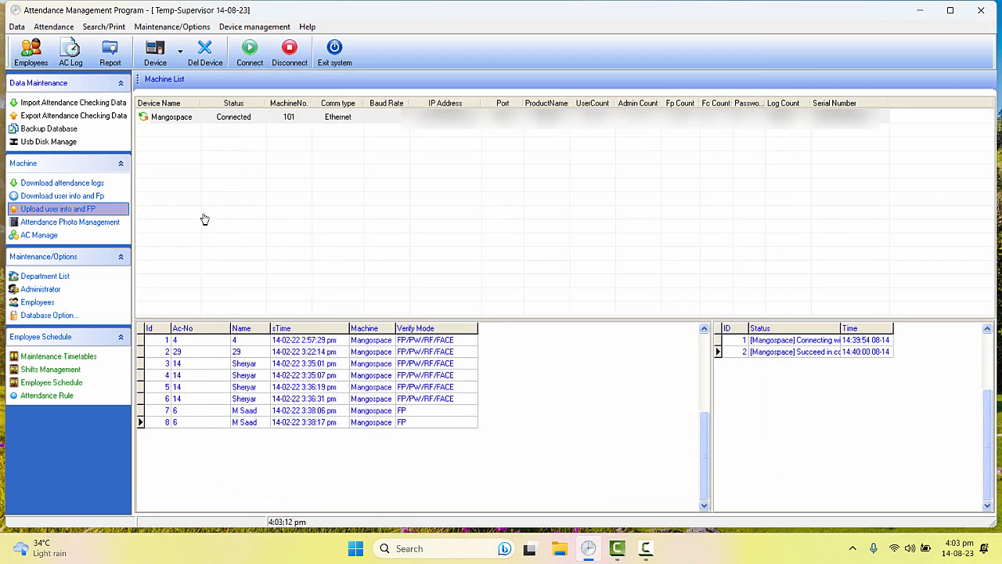
Upload the 109 local users' info to the Mangospace device and return to the machine list.
left_click(56, 208)
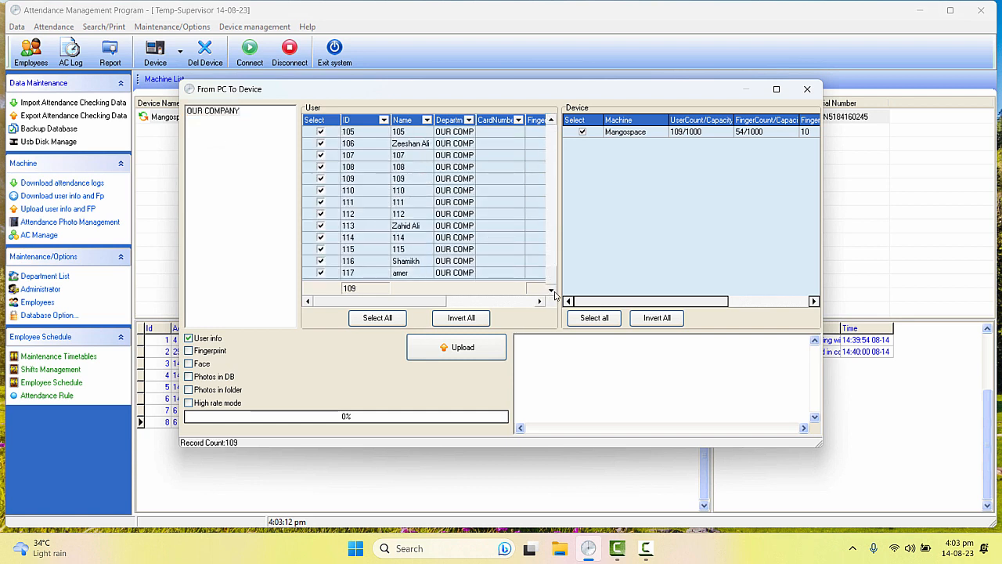
mouse_move(353, 276)
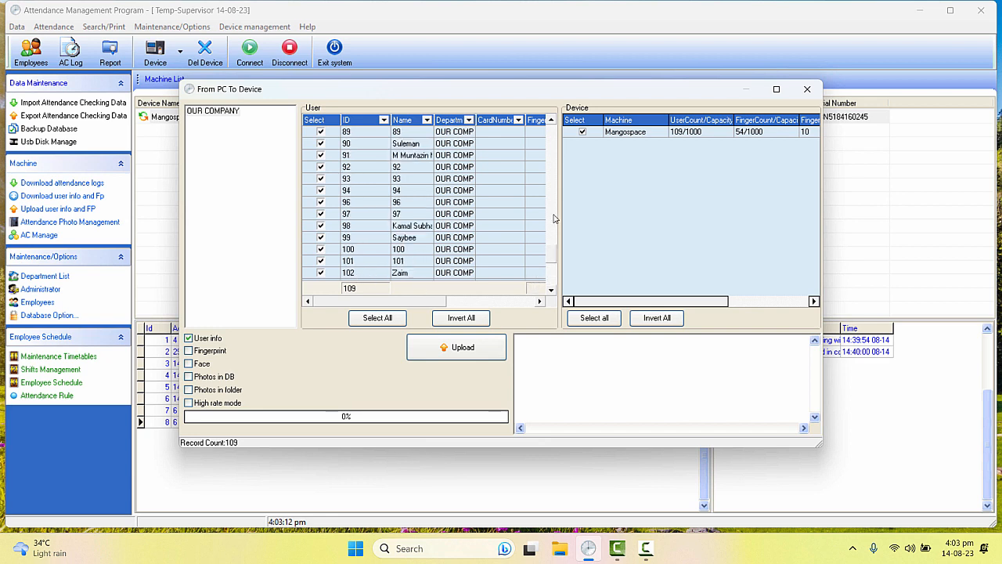
scroll("down", 3)
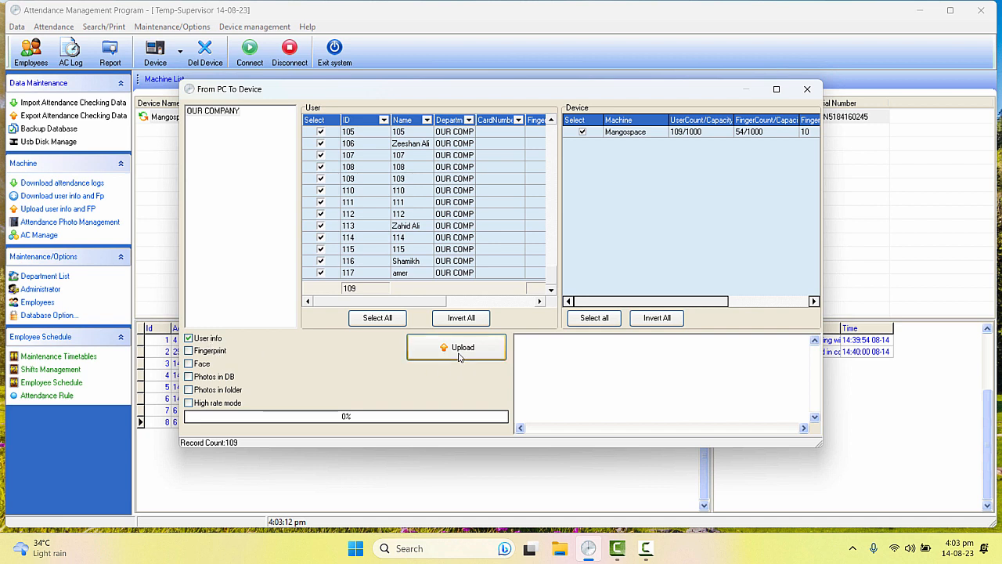
left_click(457, 348)
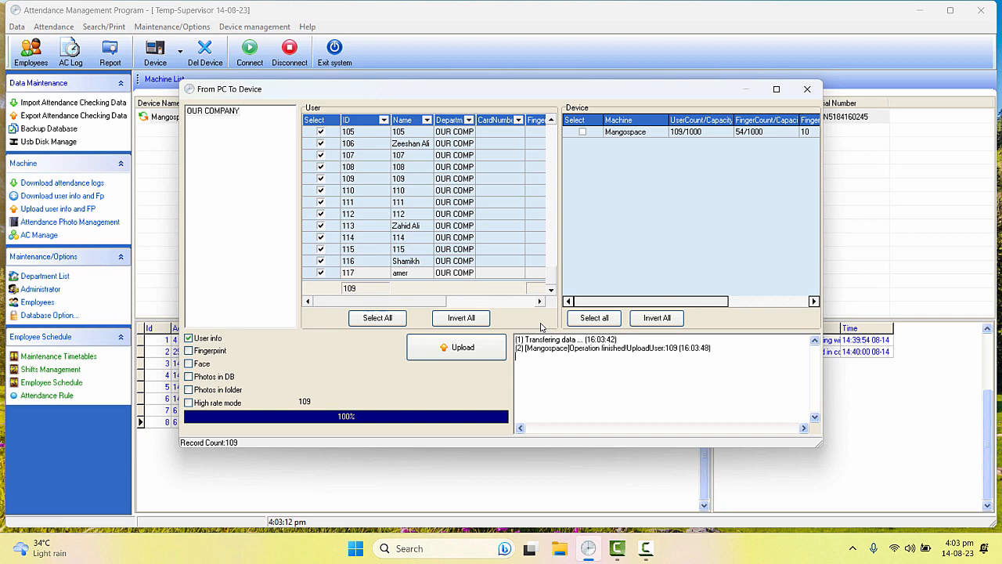
left_click(806, 88)
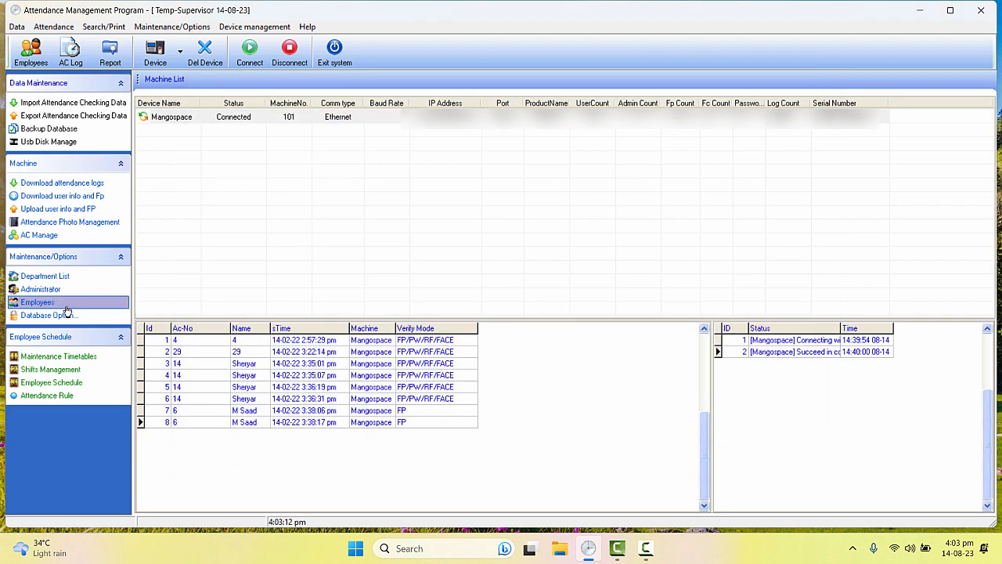
Search the employee list for 118 and acknowledge that no employee is found.
left_click(38, 302)
type("118")
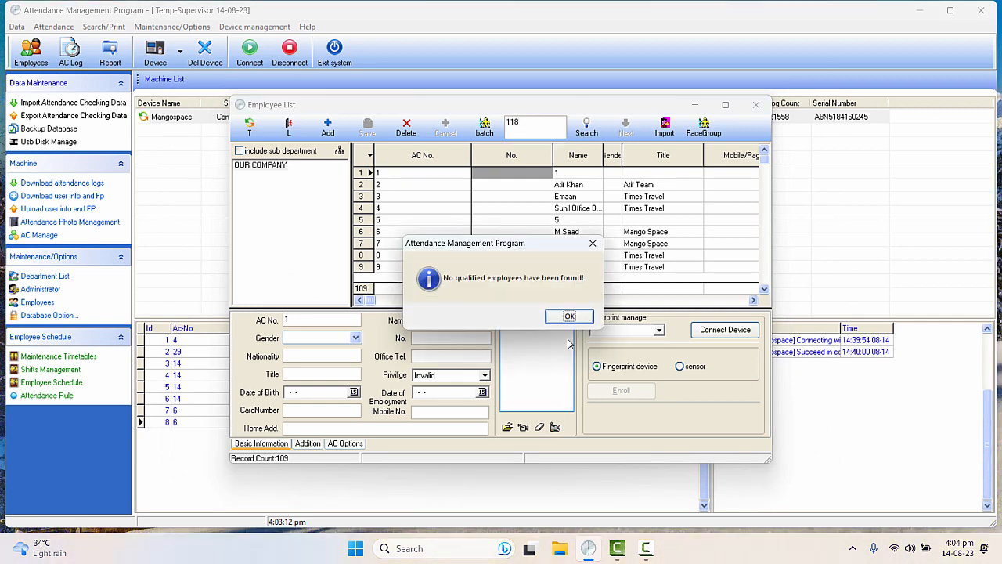
left_click(571, 316)
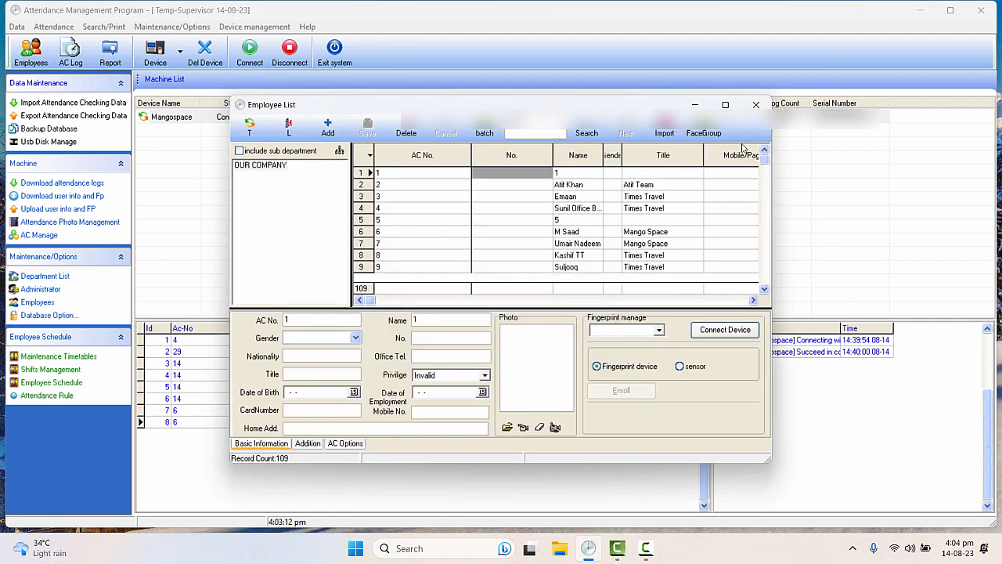